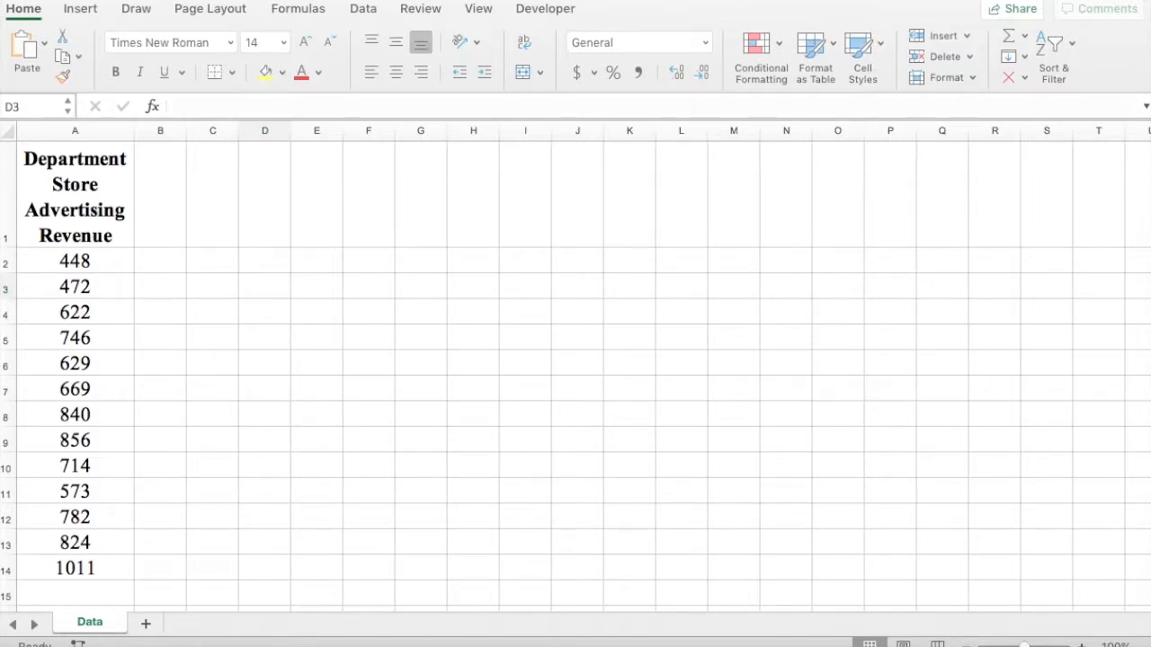
pyautogui.moveTo(369, 106)
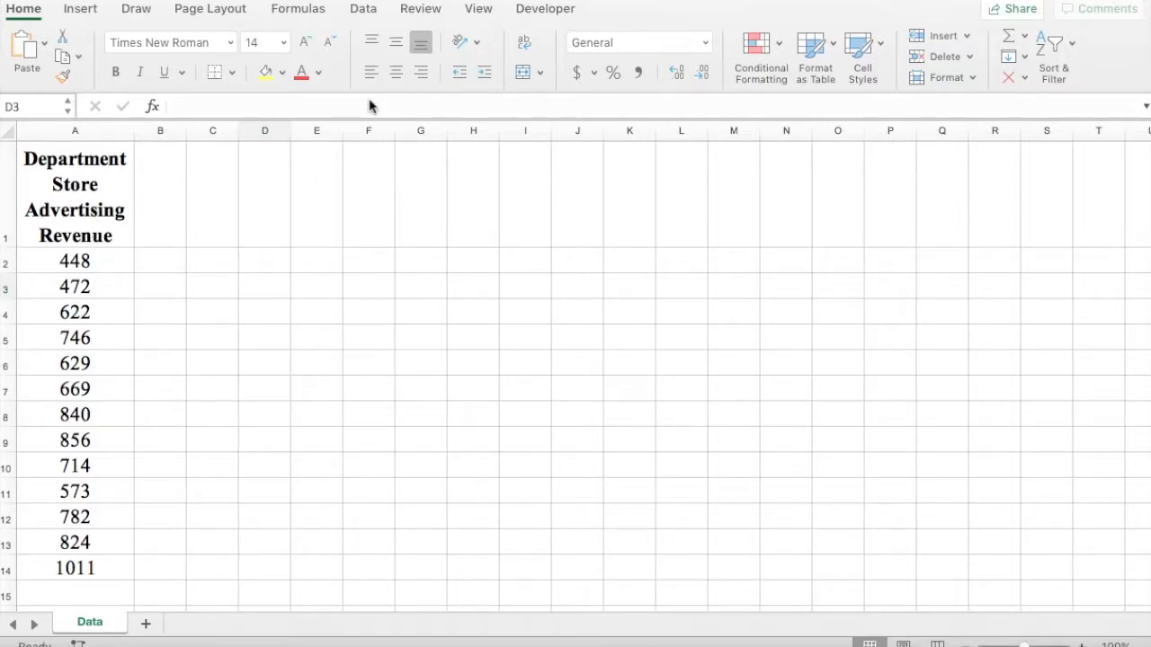
# Sort the advertising revenue values in A2:A14 ascending, from 448 up to 1011
pyautogui.moveTo(75, 261); pyautogui.dragTo(75, 363)
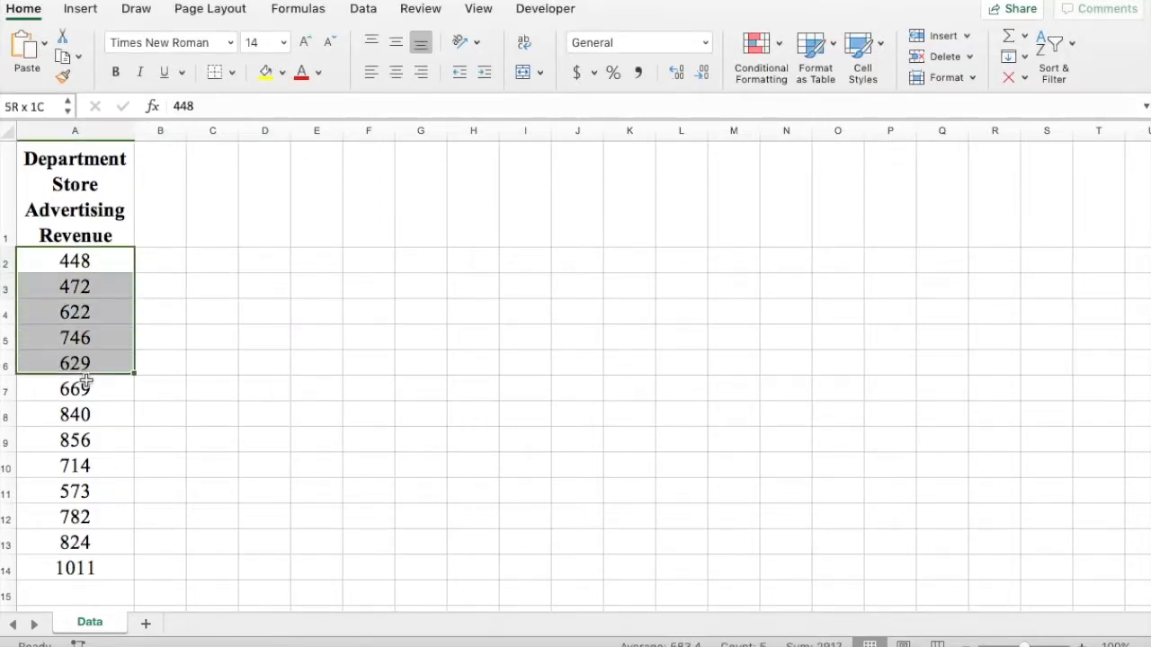
pyautogui.moveTo(74, 261); pyautogui.dragTo(74, 567)
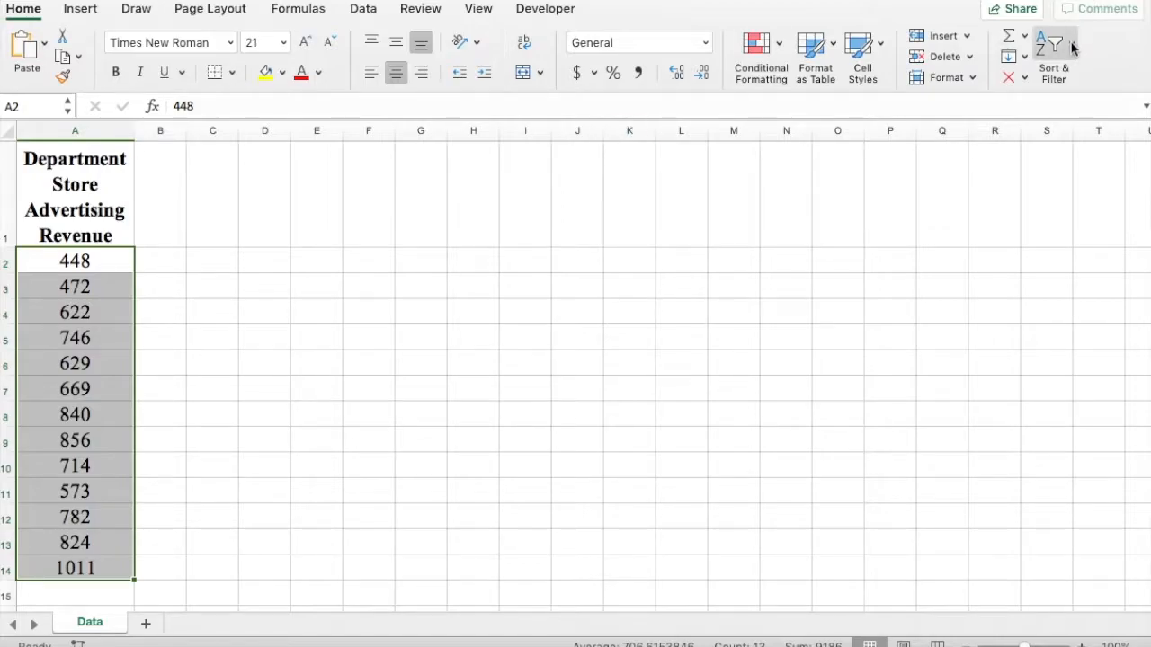
pyautogui.click(1070, 45)
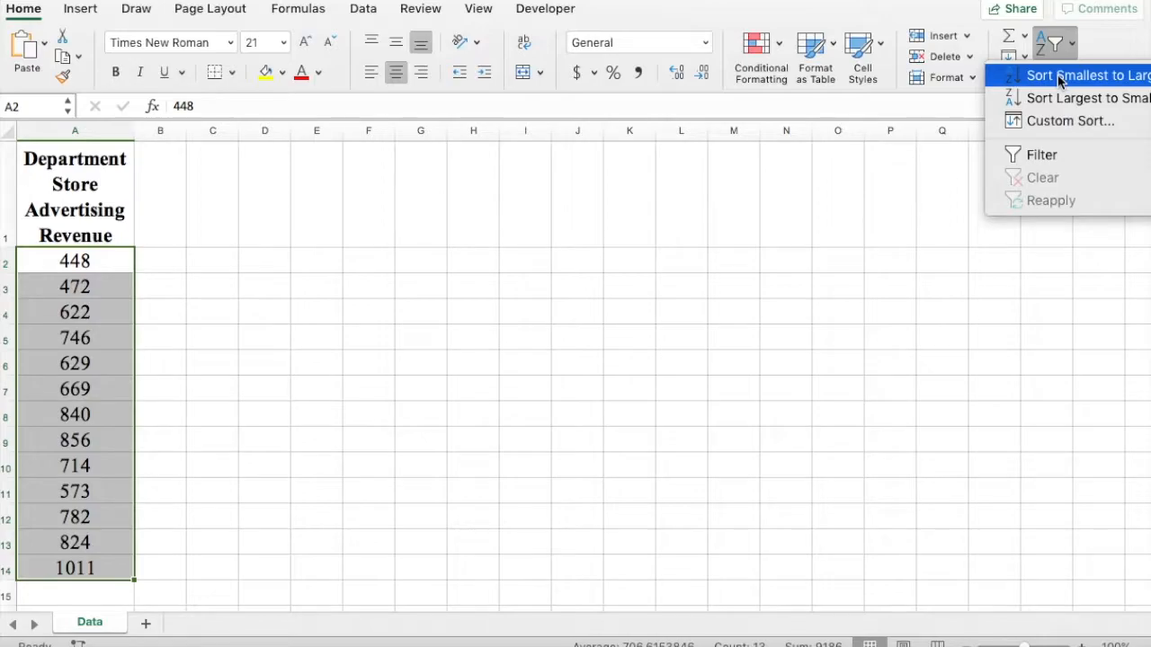
pyautogui.click(1079, 74)
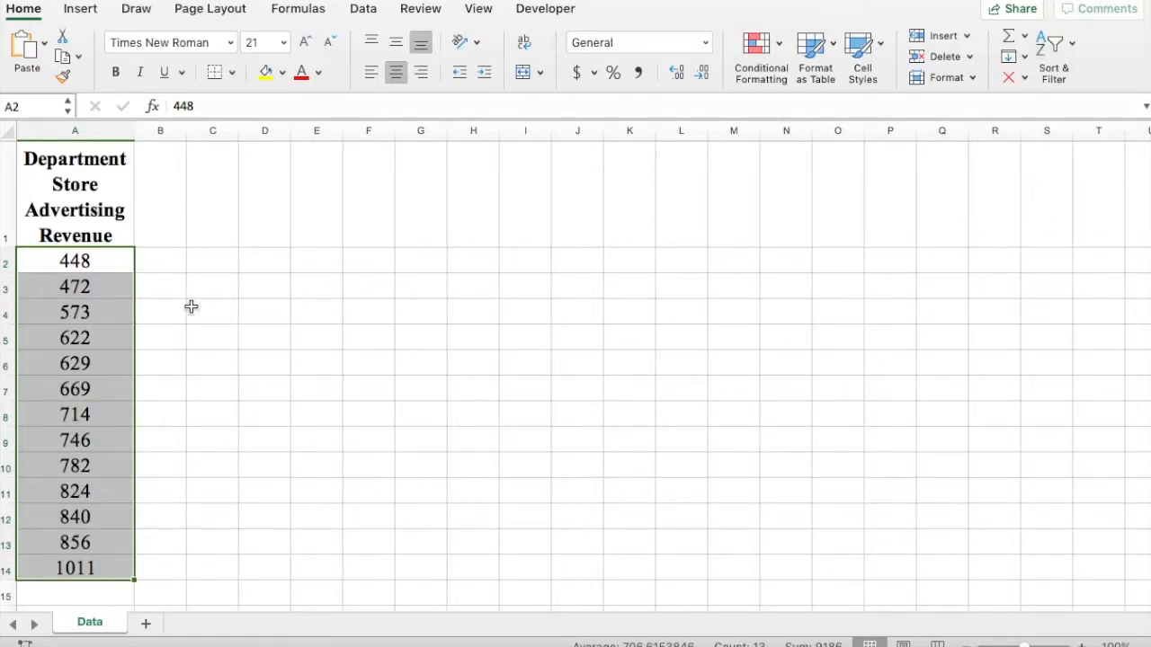
pyautogui.click(212, 286)
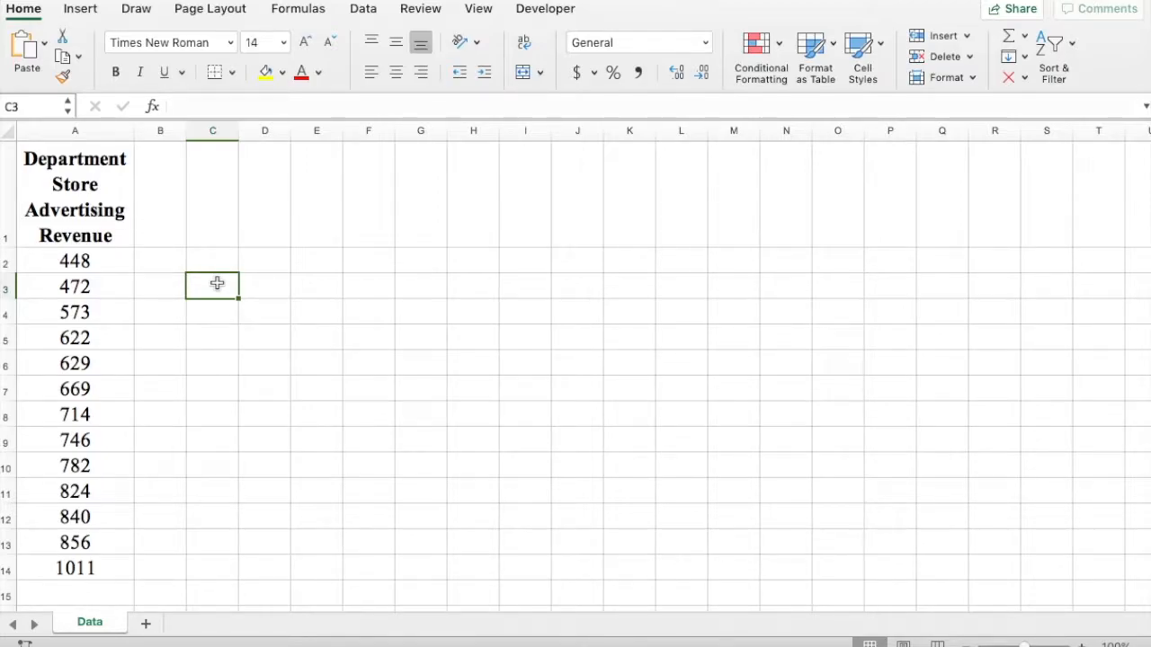
# Enter =QUARTILE.EXC(A2:A14,1) in C3, returning 597.5
pyautogui.write('=')
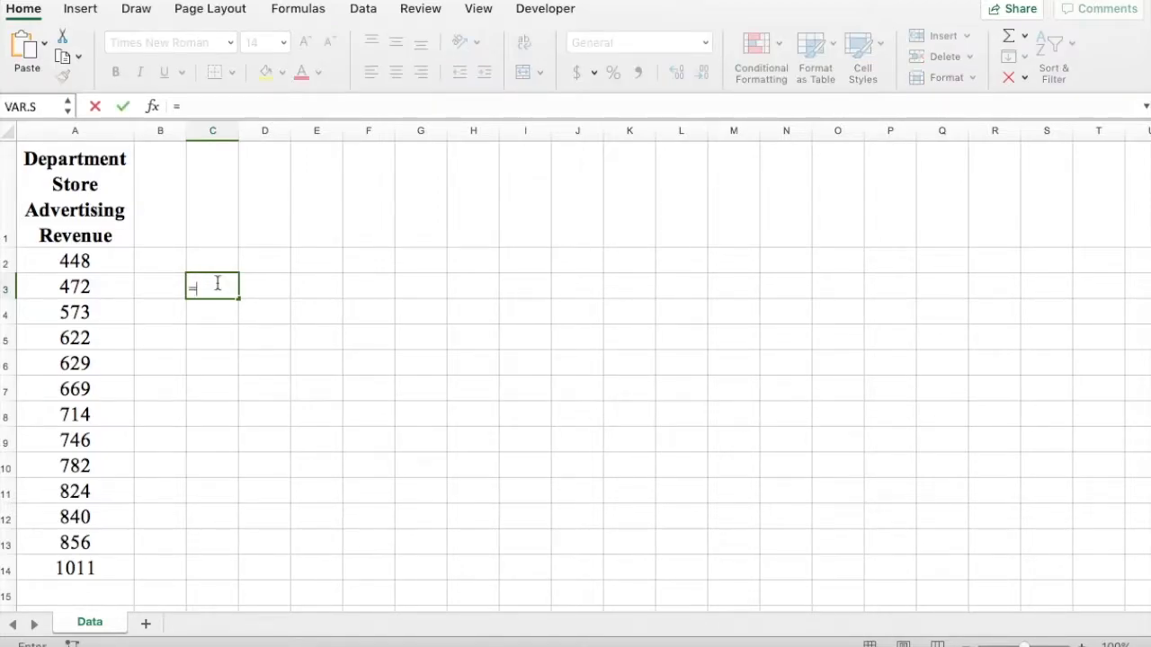
pyautogui.write('qua')
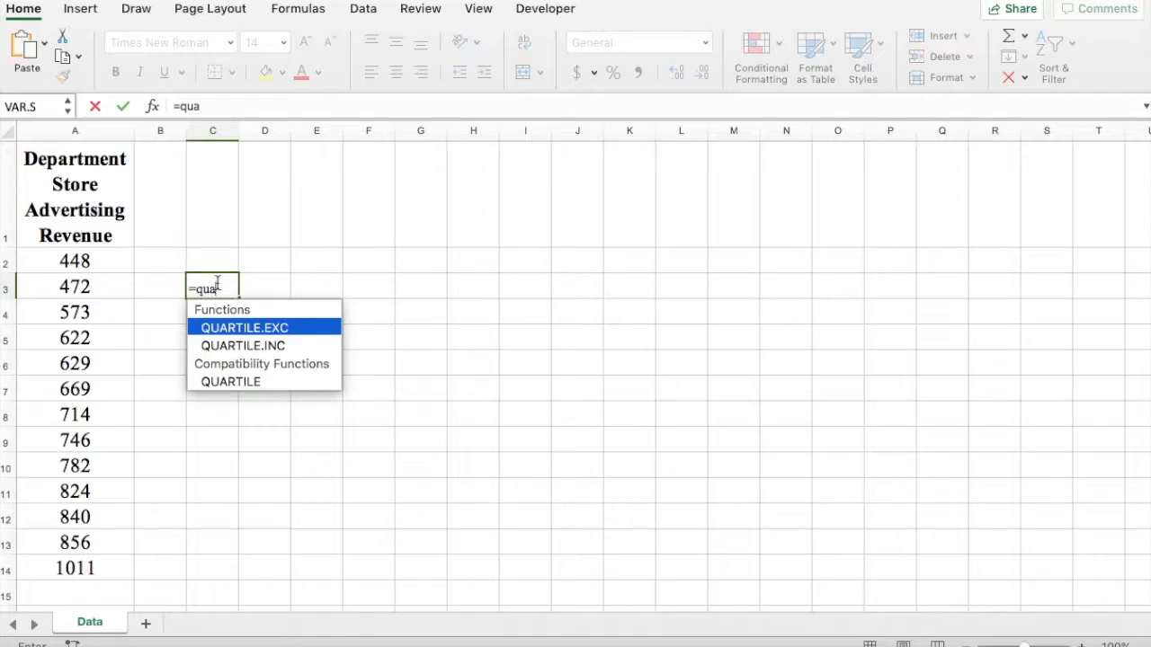
pyautogui.write('r')
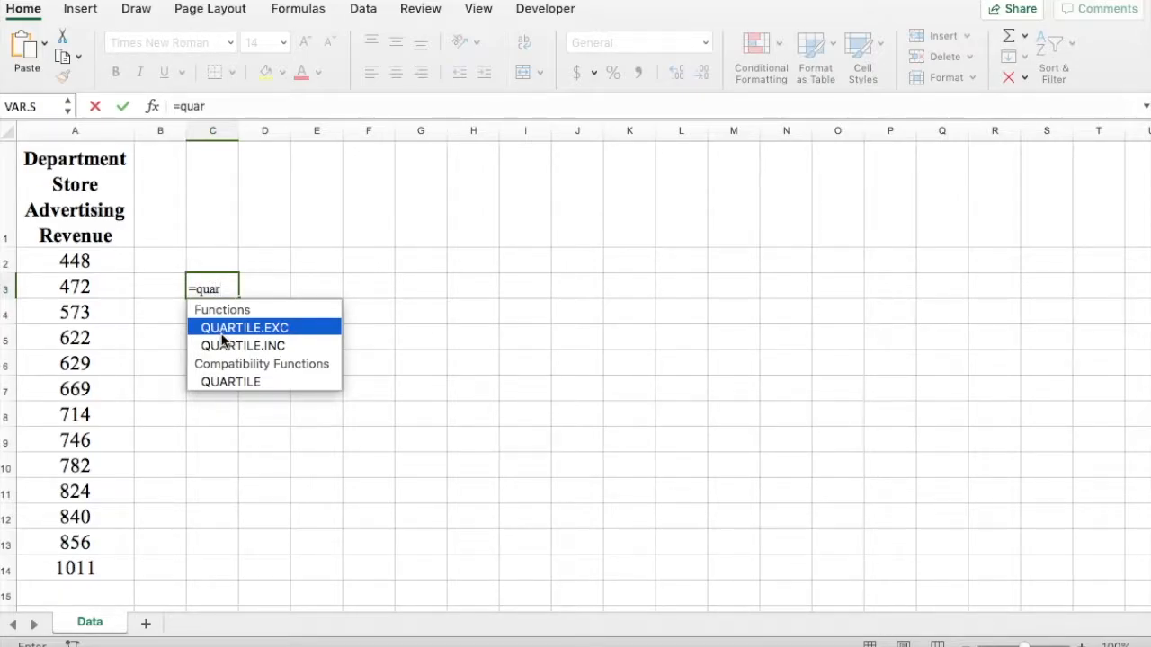
pyautogui.doubleClick(244, 327)
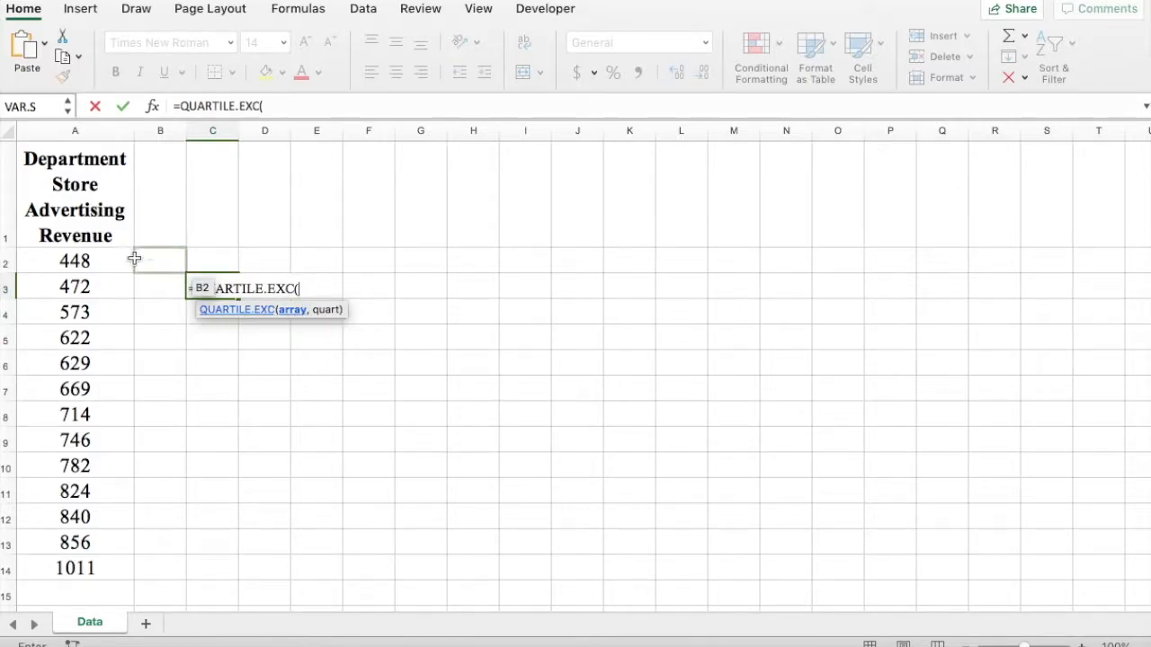
pyautogui.moveTo(75, 260); pyautogui.dragTo(74, 364)
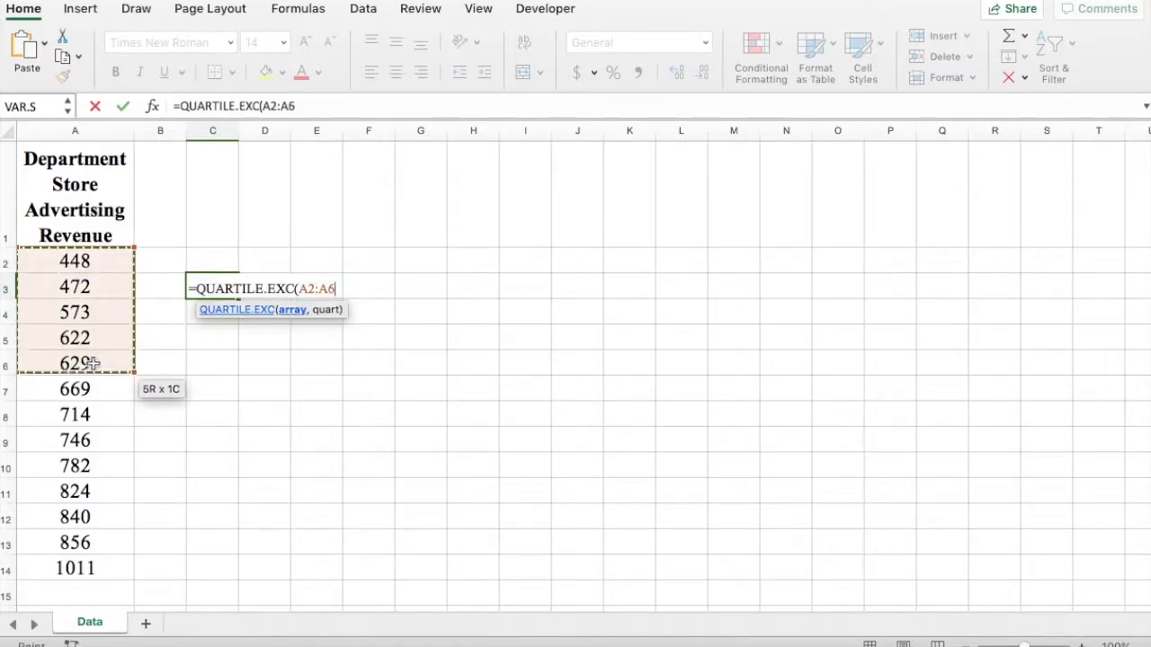
pyautogui.moveTo(74, 363); pyautogui.dragTo(75, 542)
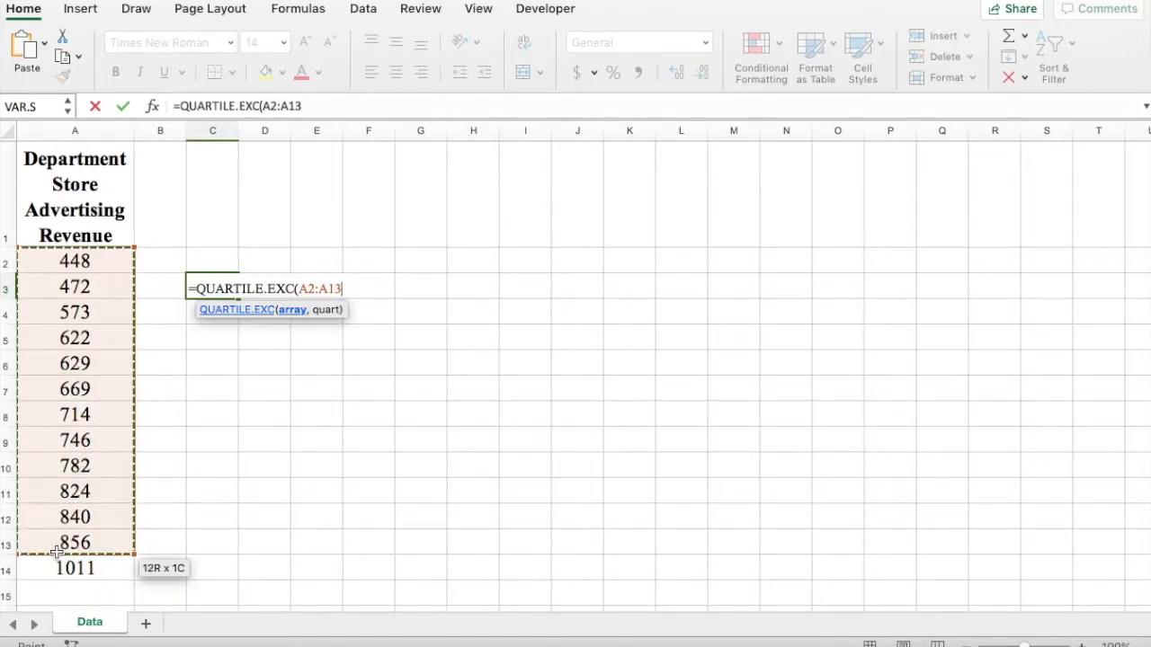
pyautogui.write(',')
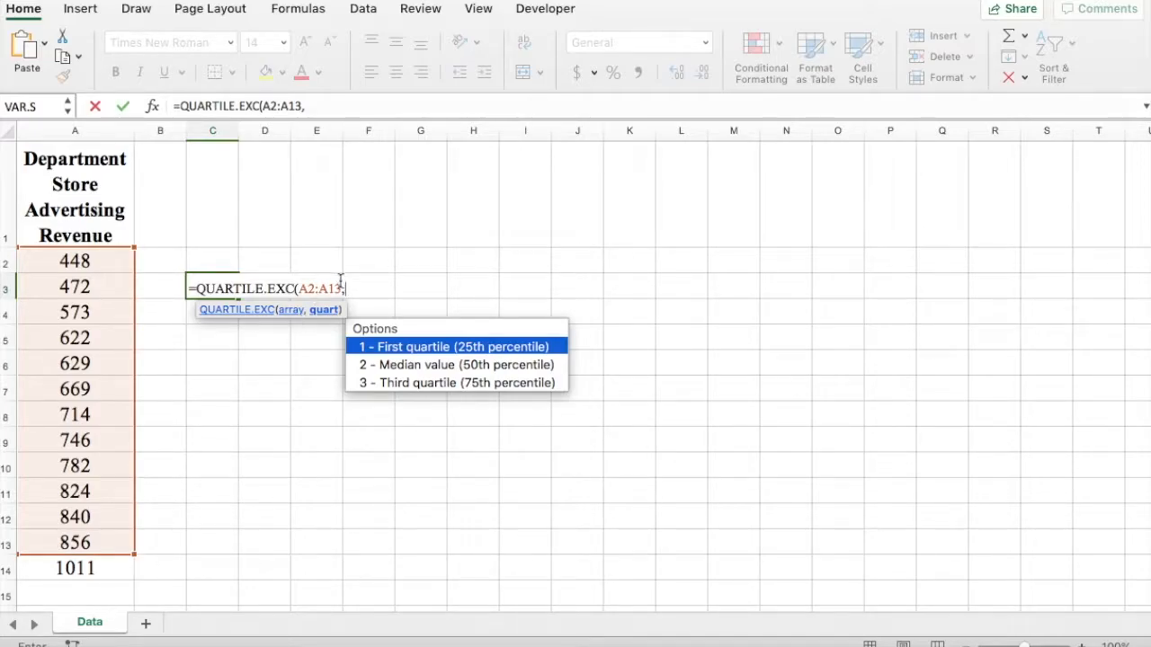
pyautogui.write('4')
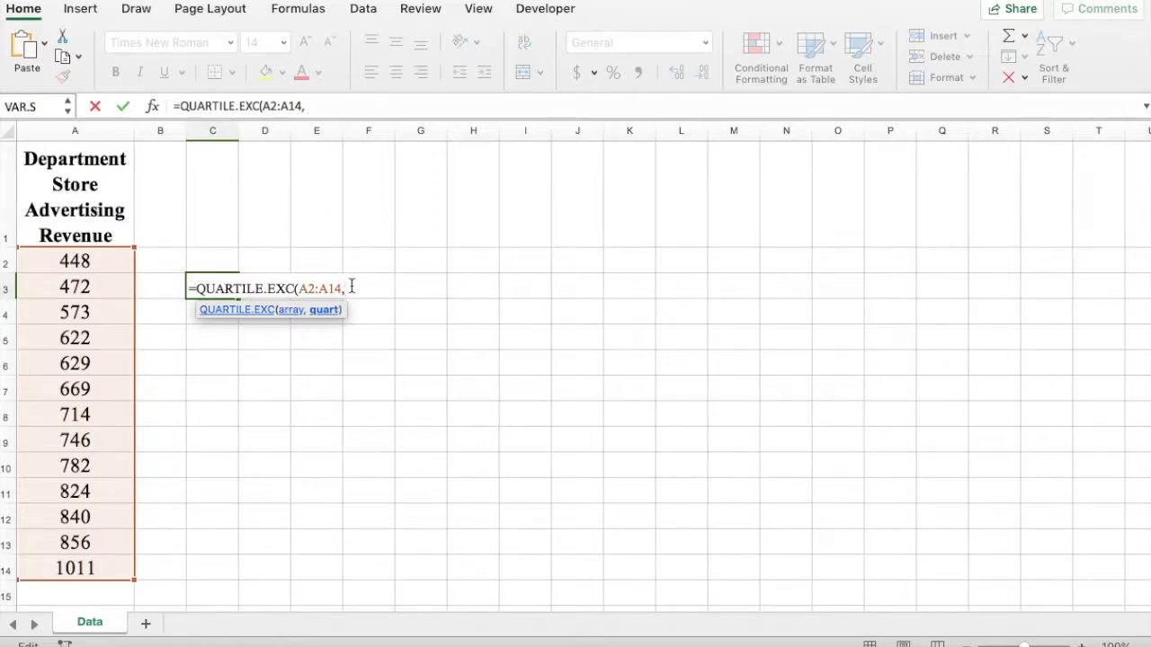
pyautogui.write('1')
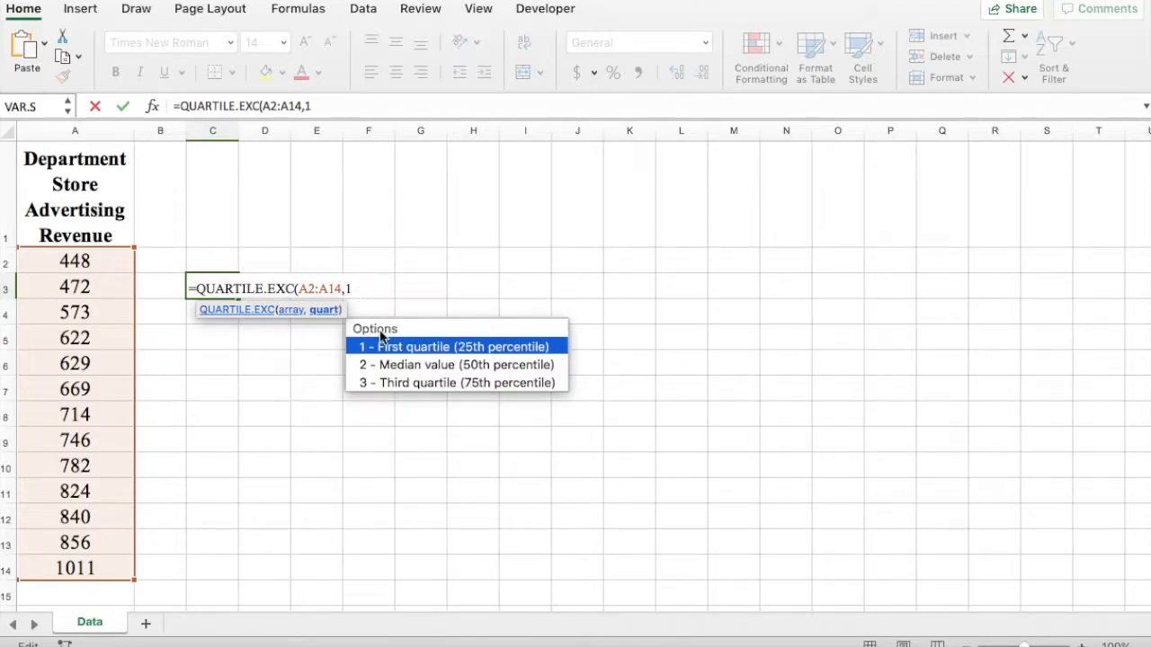
pyautogui.moveTo(388, 356)
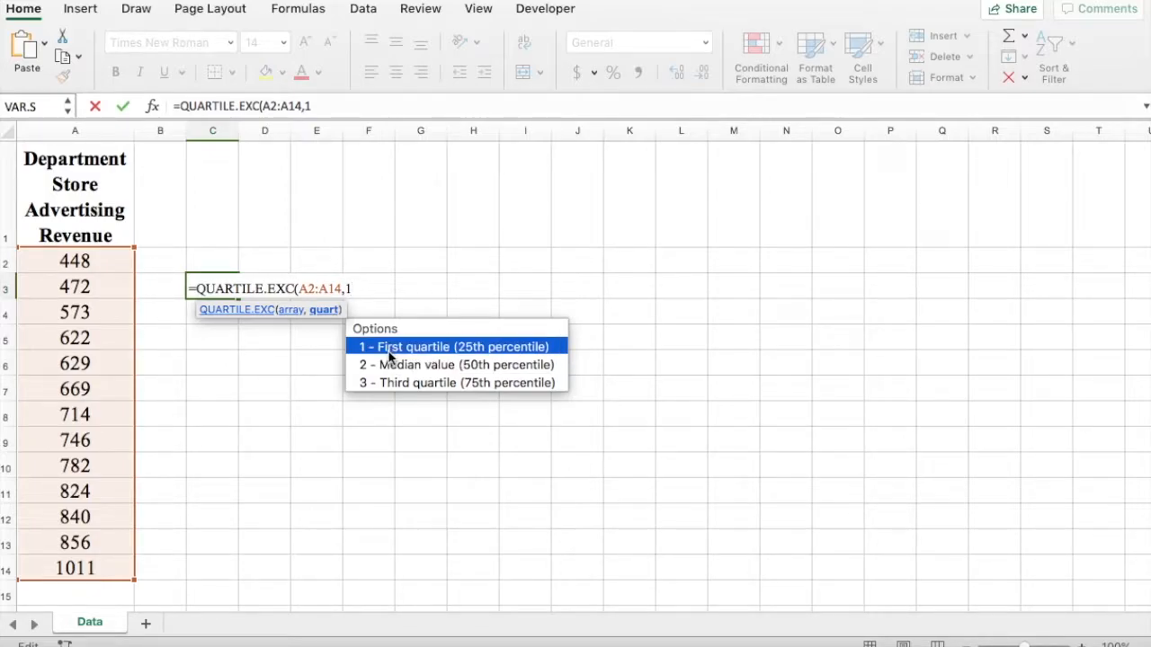
pyautogui.moveTo(491, 354)
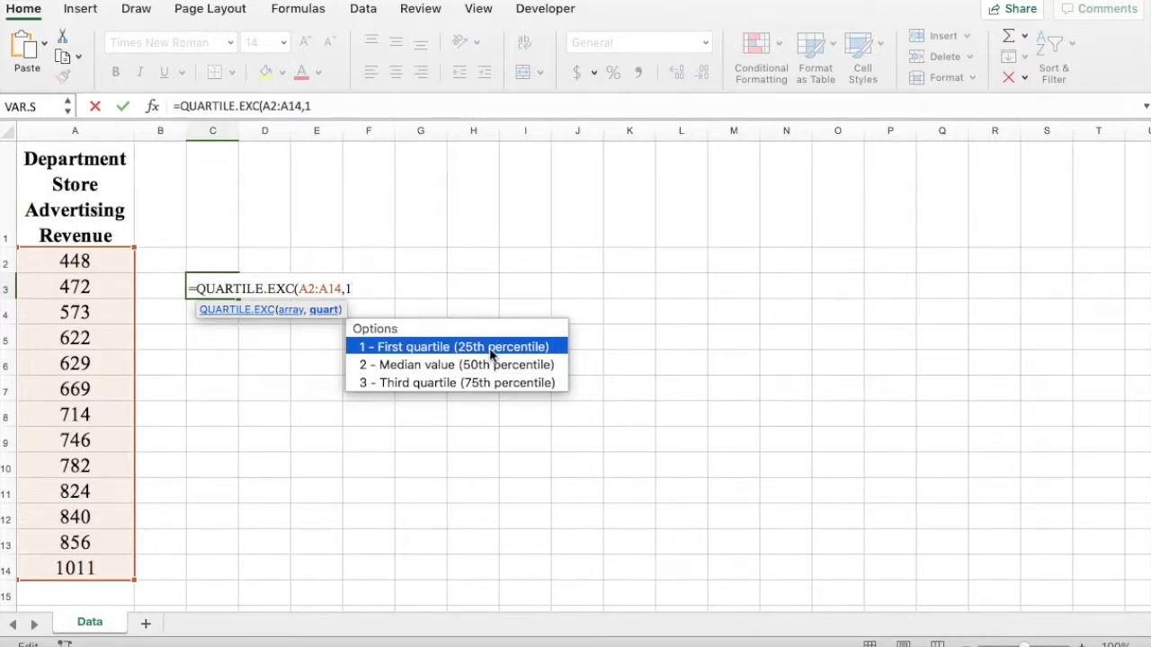
pyautogui.moveTo(481, 364)
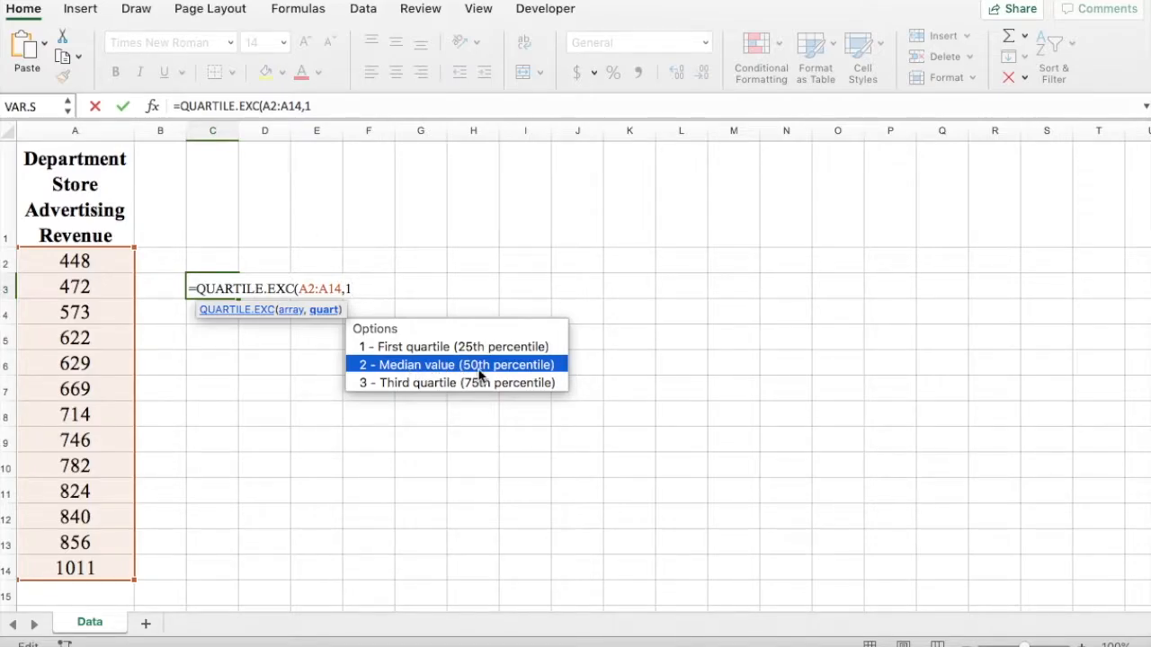
pyautogui.moveTo(456, 382)
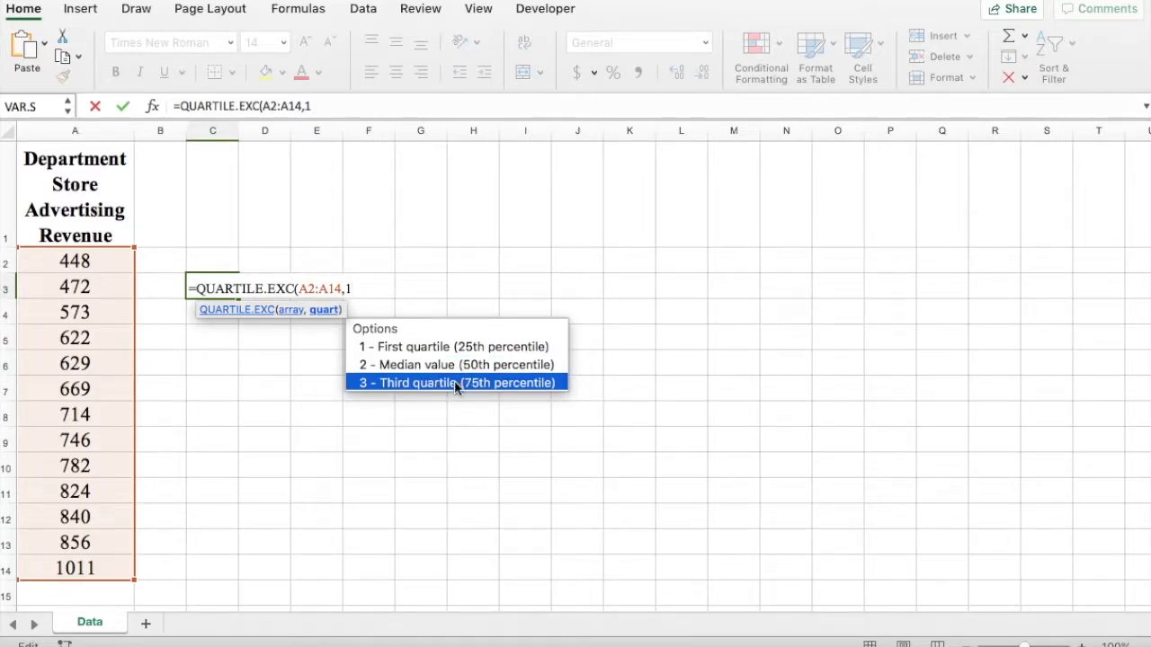
pyautogui.moveTo(493, 386)
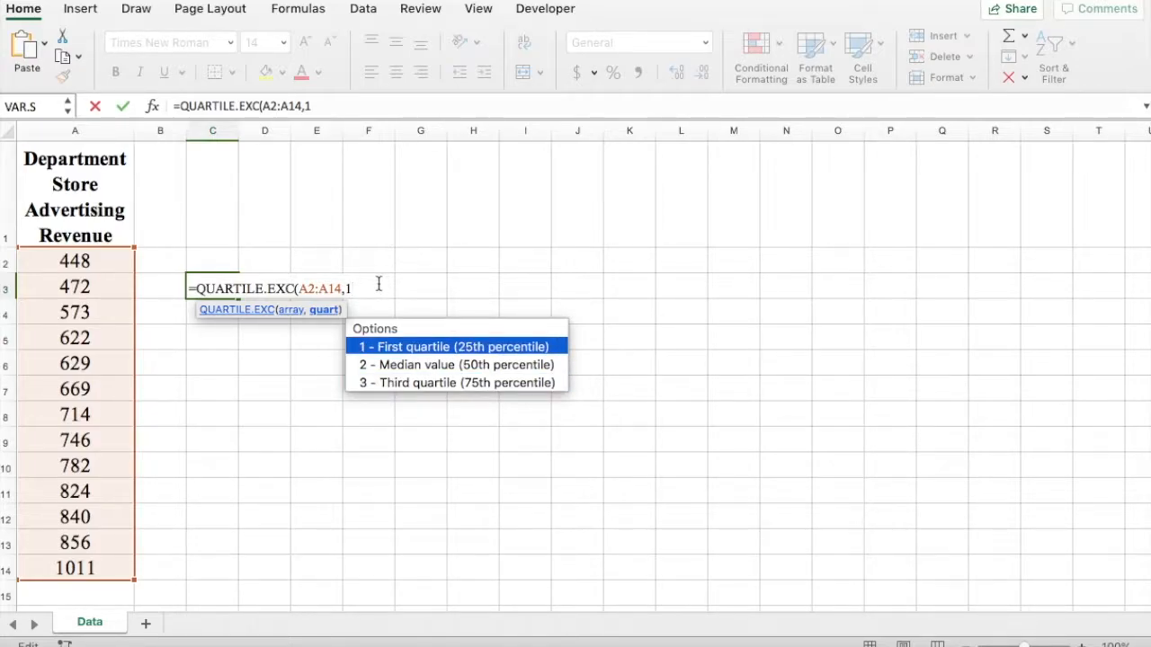
pyautogui.press('Return')
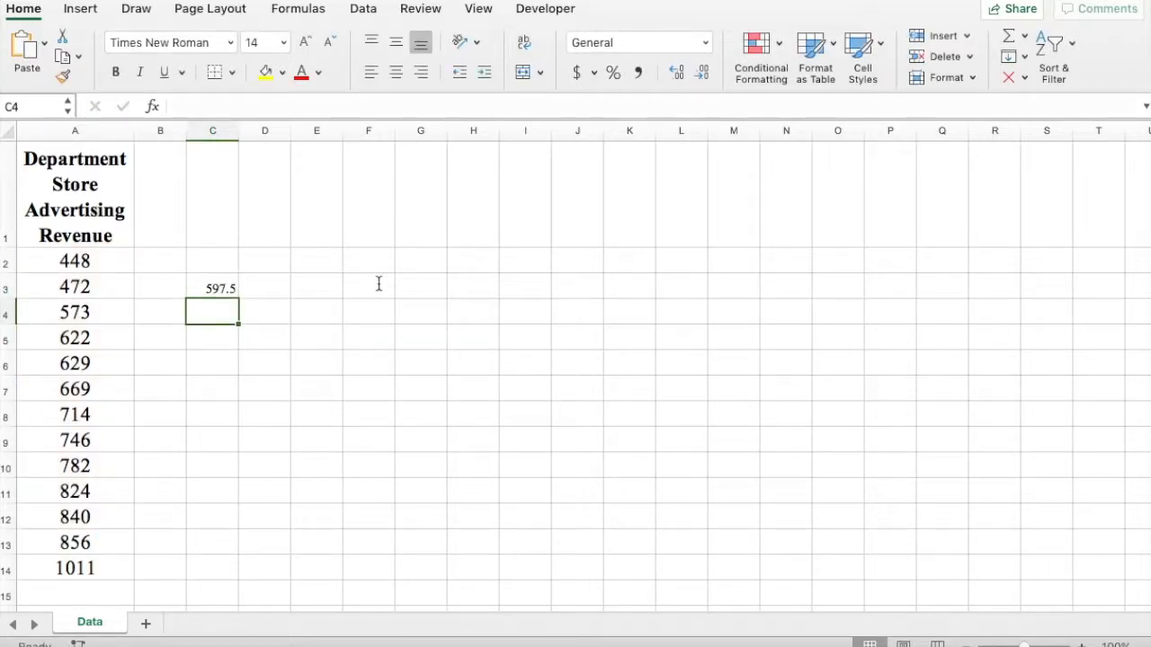
# Give the 597.5 result in C3 a yellow fill
pyautogui.click(212, 287)
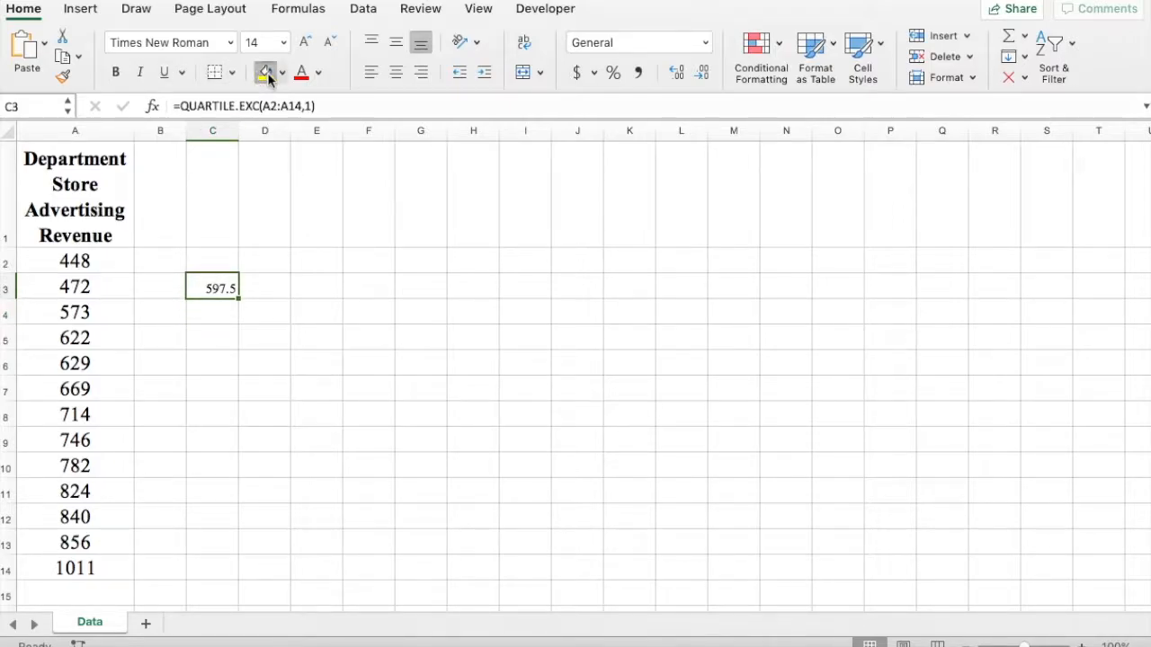
pyautogui.click(264, 72)
pyautogui.write('30')
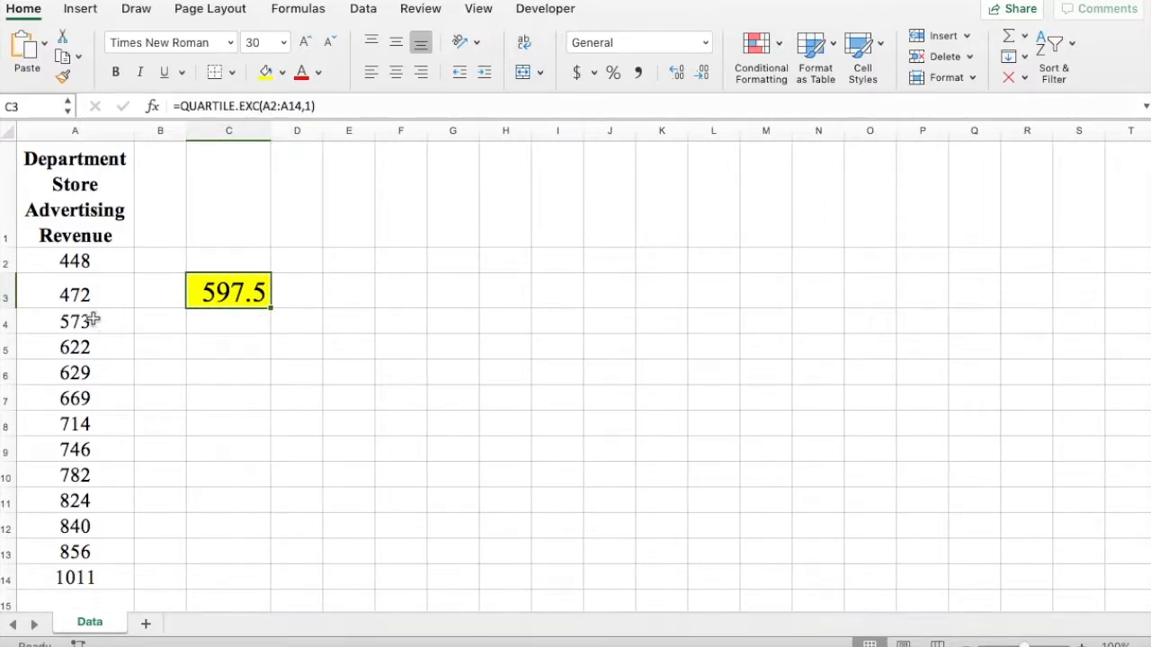
pyautogui.click(228, 322)
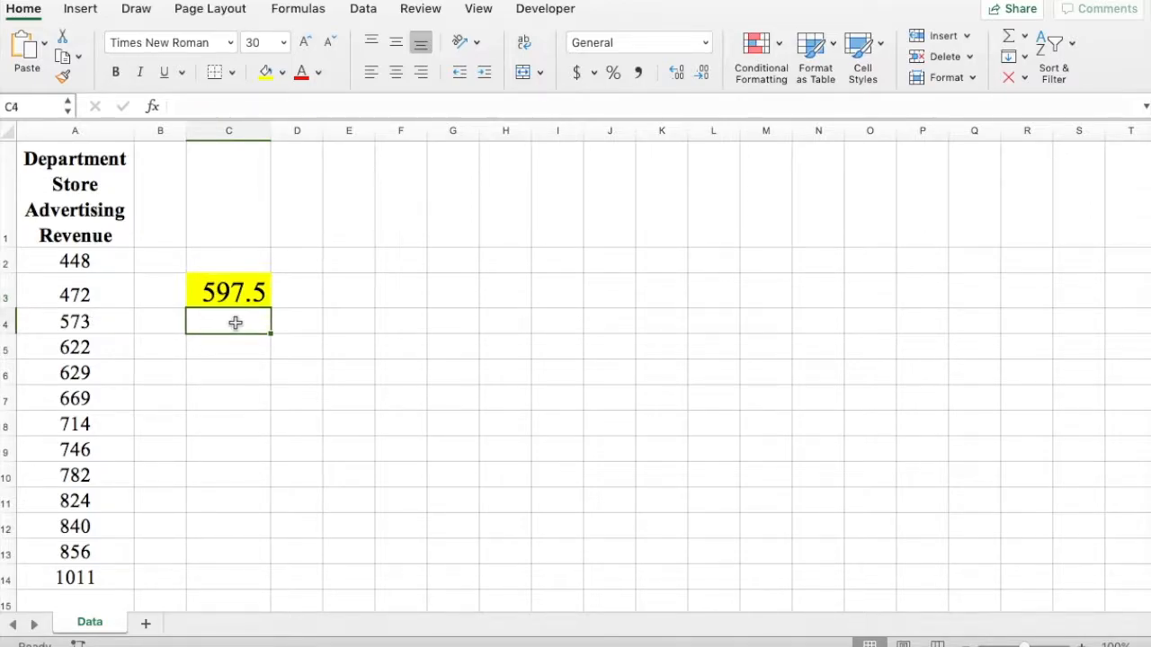
# Enter =QUARTILE.EXC(A2:A14,2) in C4 for the median 714 and highlight it
pyautogui.write('=q')
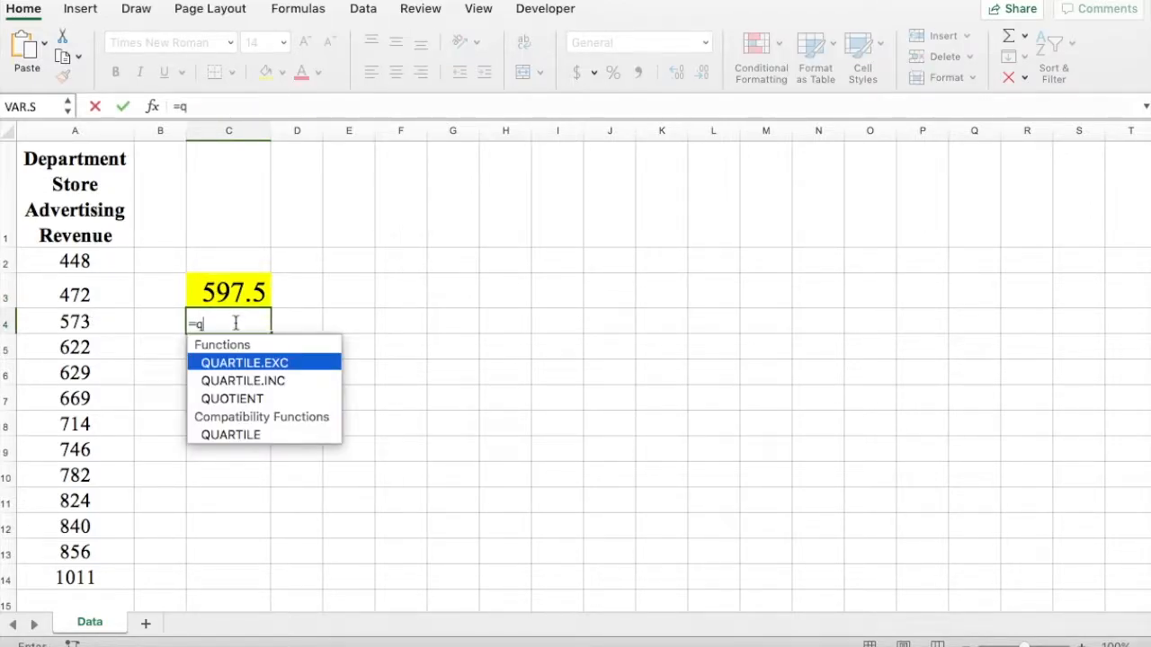
pyautogui.write('u')
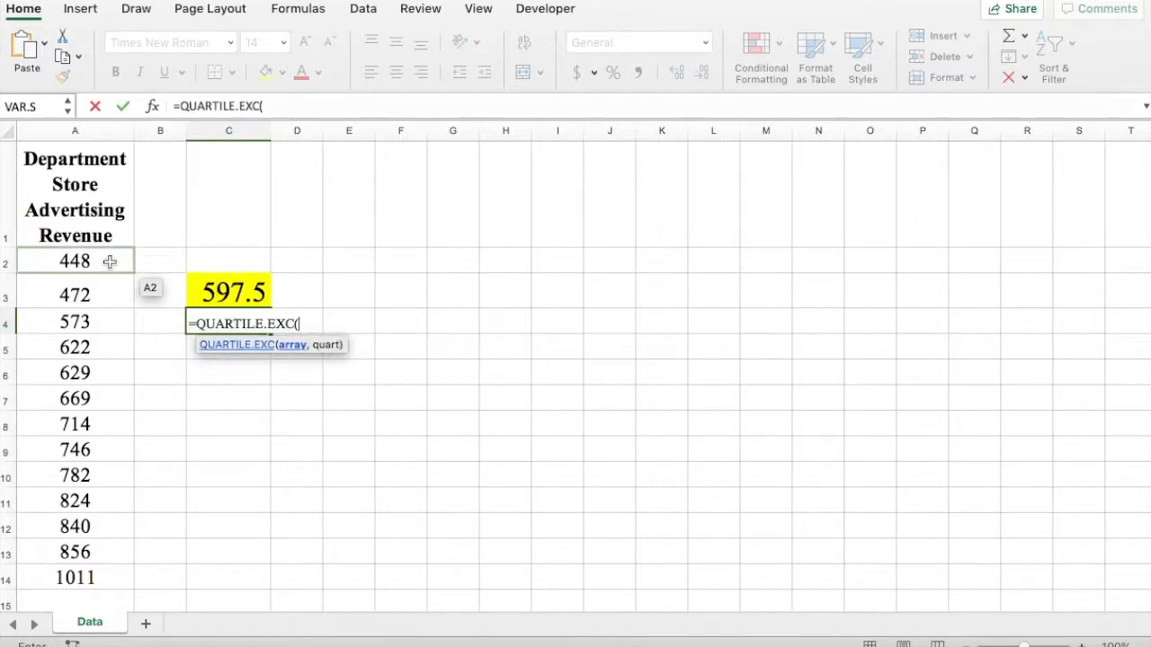
pyautogui.moveTo(74, 260); pyautogui.dragTo(75, 577)
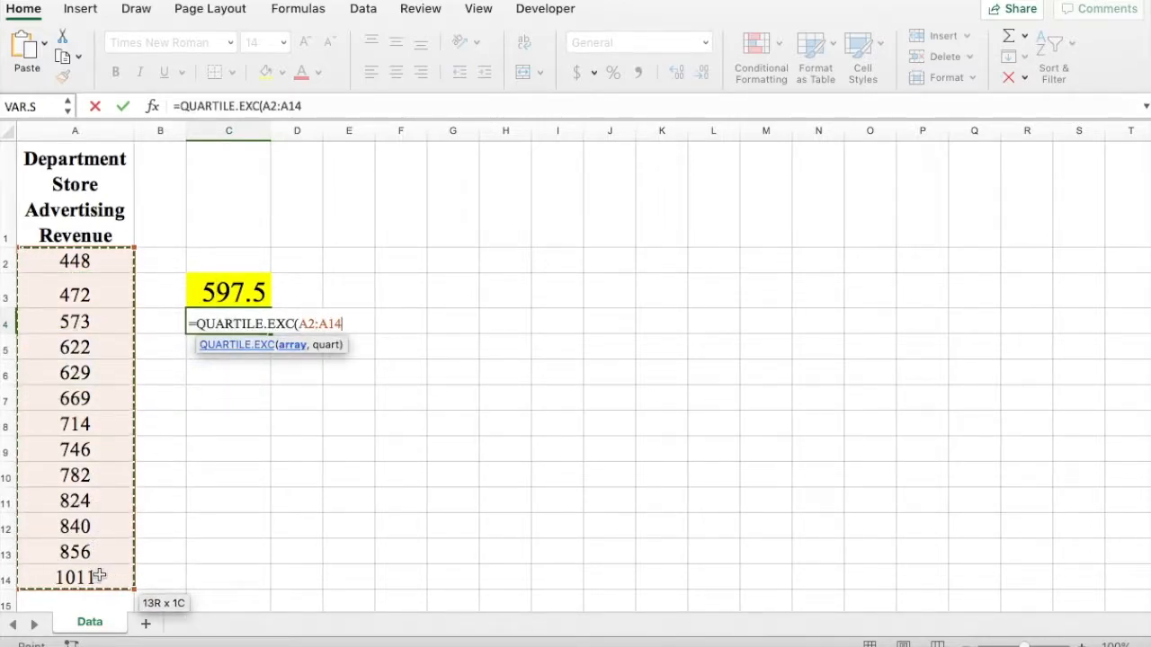
pyautogui.write(',2')
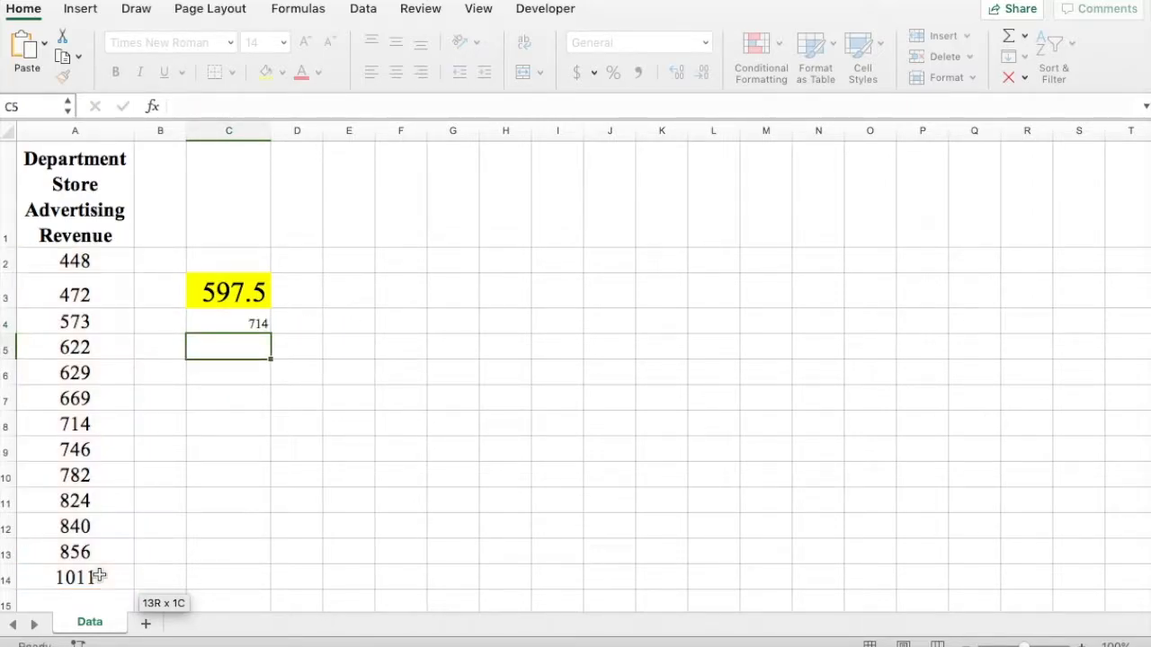
pyautogui.click(229, 321)
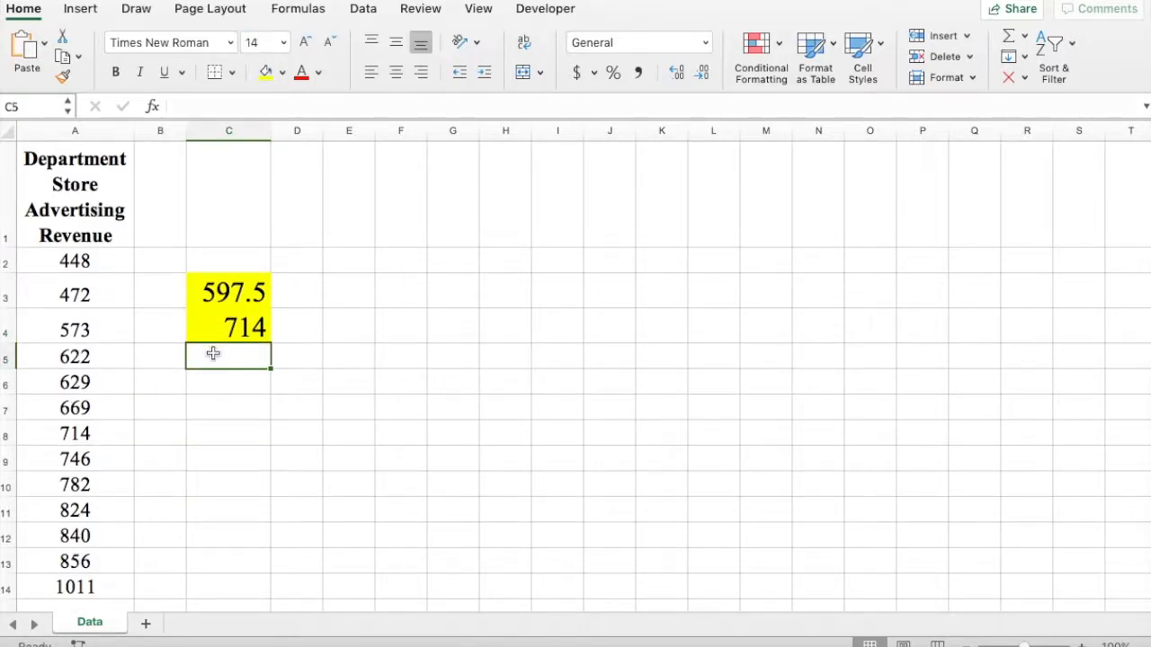
# Enter =QUARTILE.EXC(A2:A14,3) in C5, returning 832, and select it
pyautogui.write('=q')
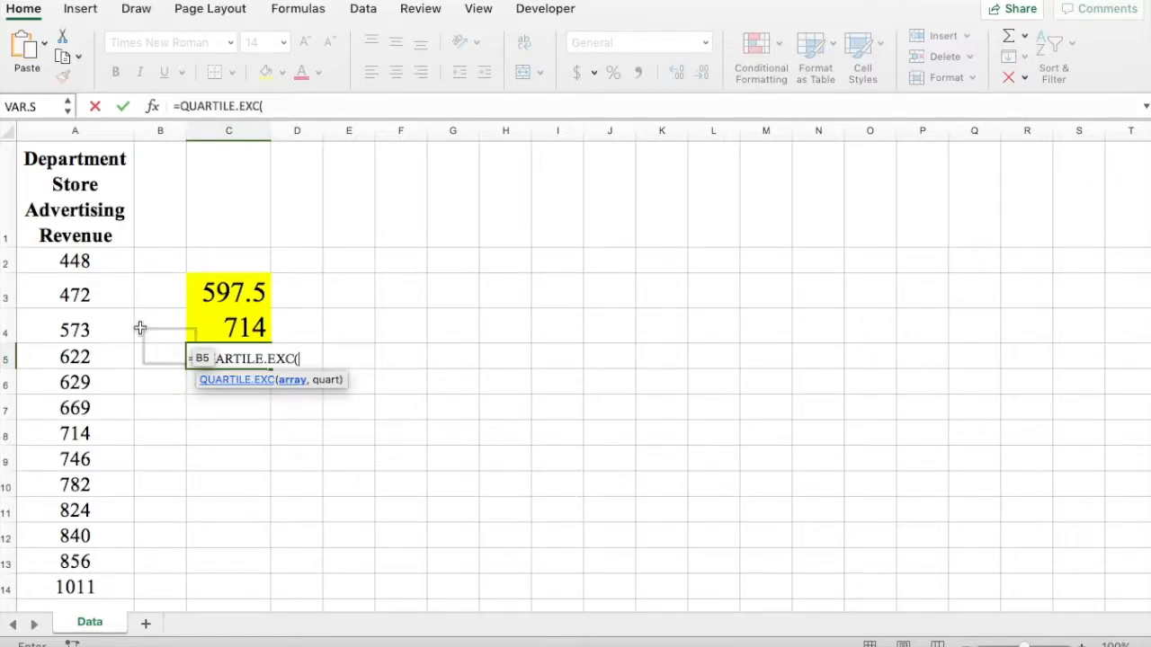
pyautogui.moveTo(75, 260); pyautogui.dragTo(74, 586)
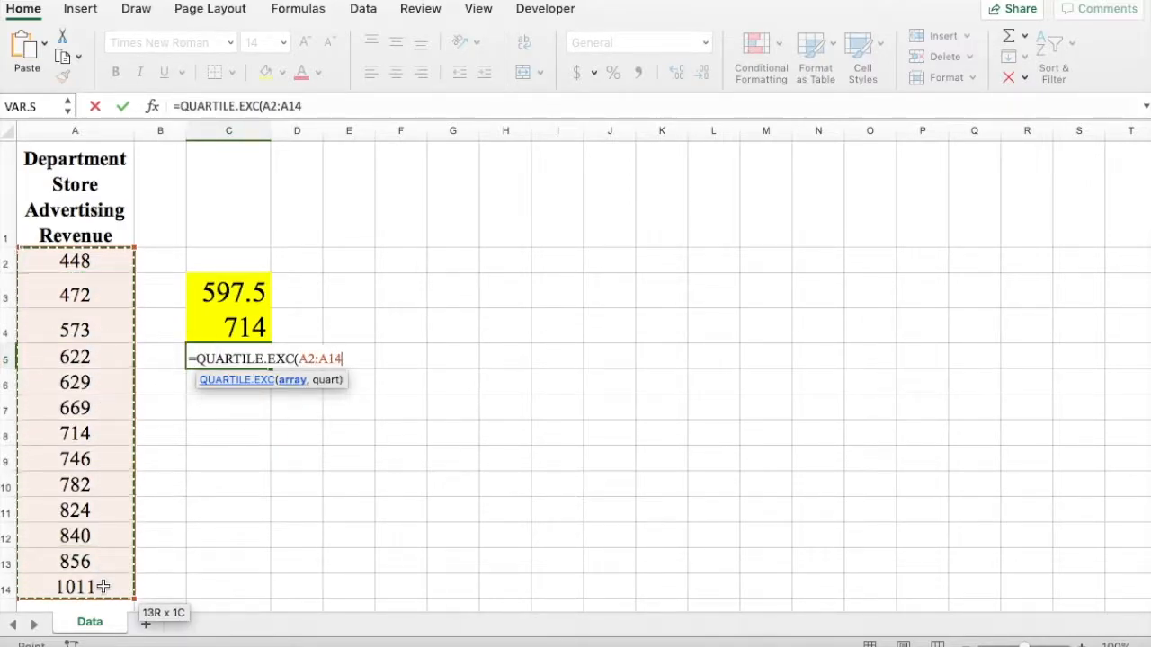
pyautogui.write(',3')
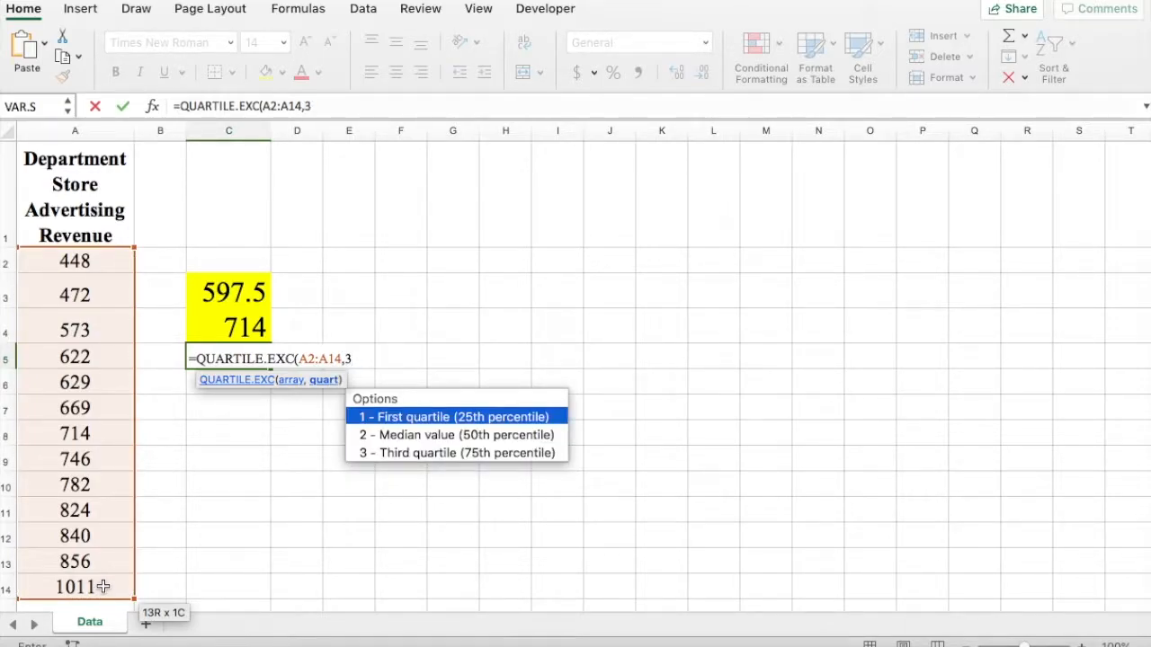
pyautogui.press('Return')
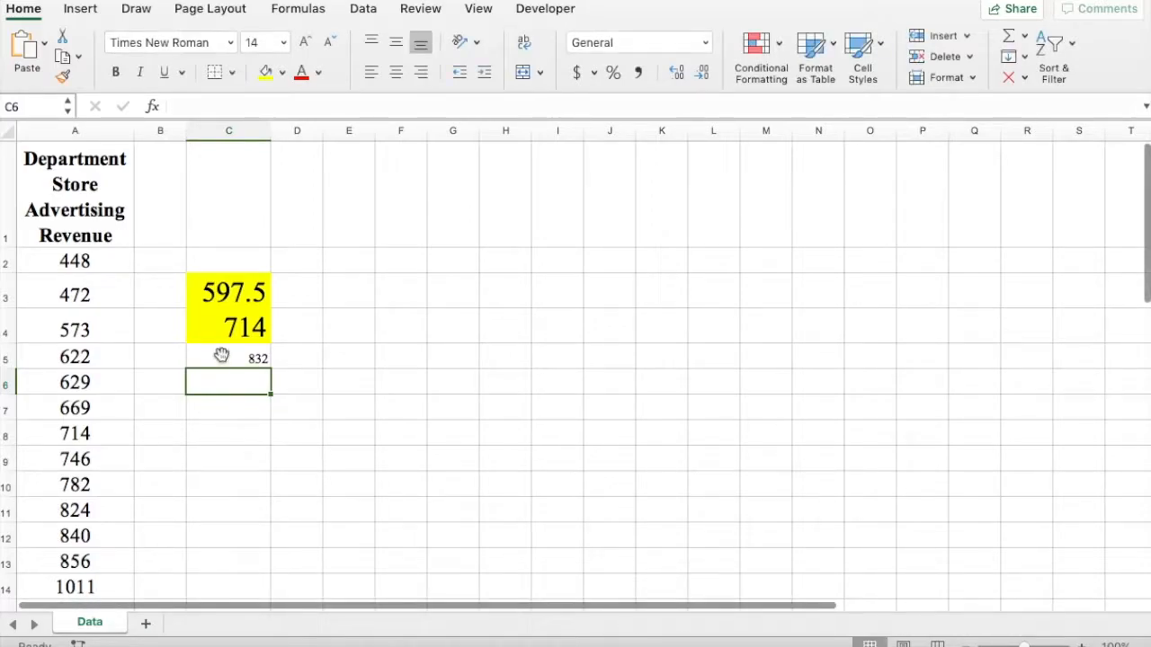
pyautogui.click(228, 358)
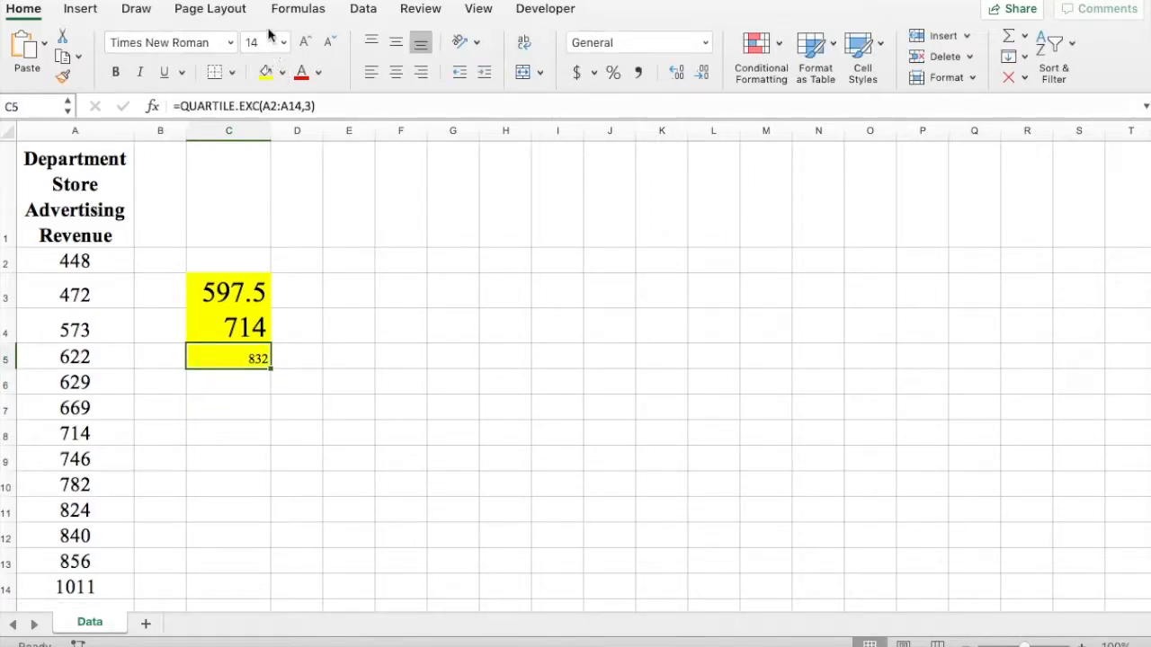